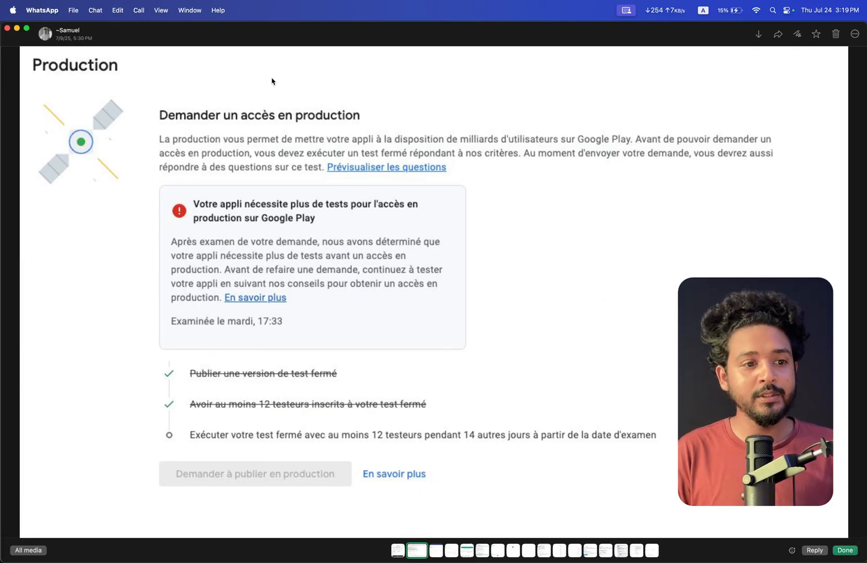
mouse_move(493, 320)
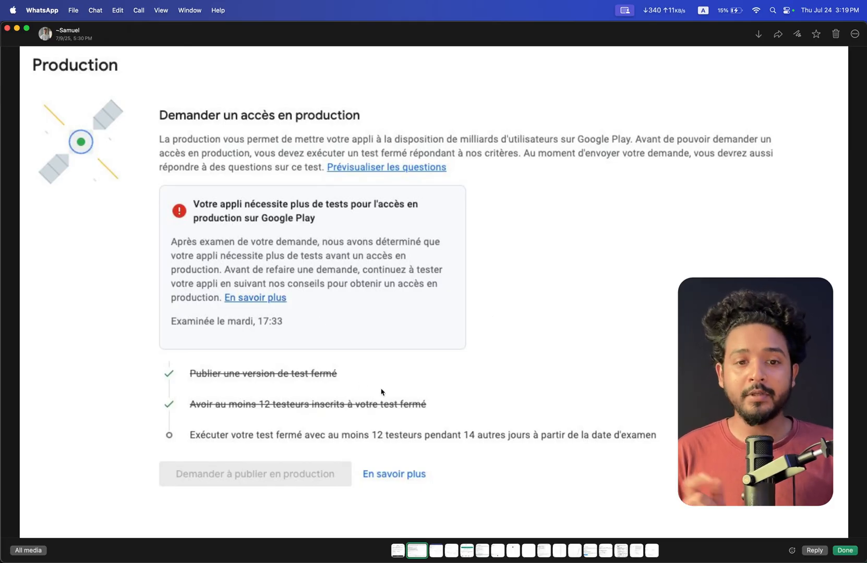
mouse_move(408, 460)
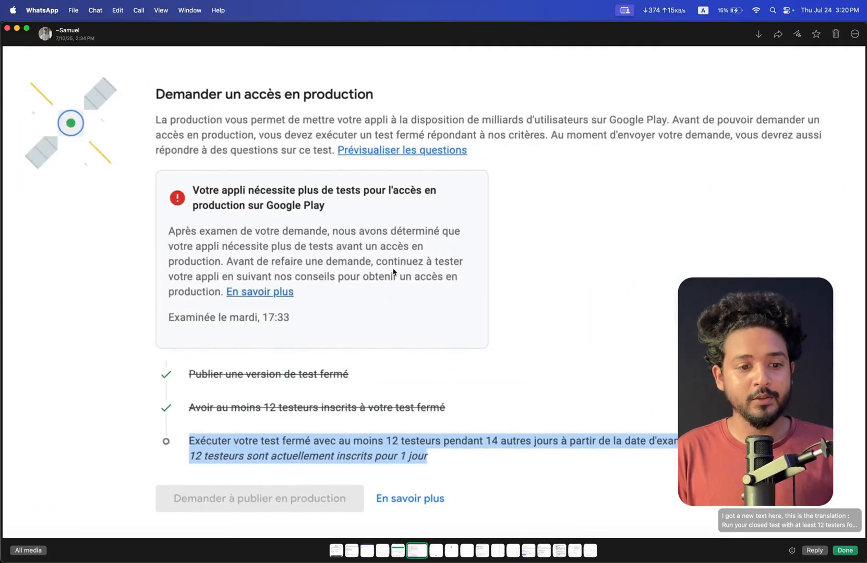
mouse_move(508, 420)
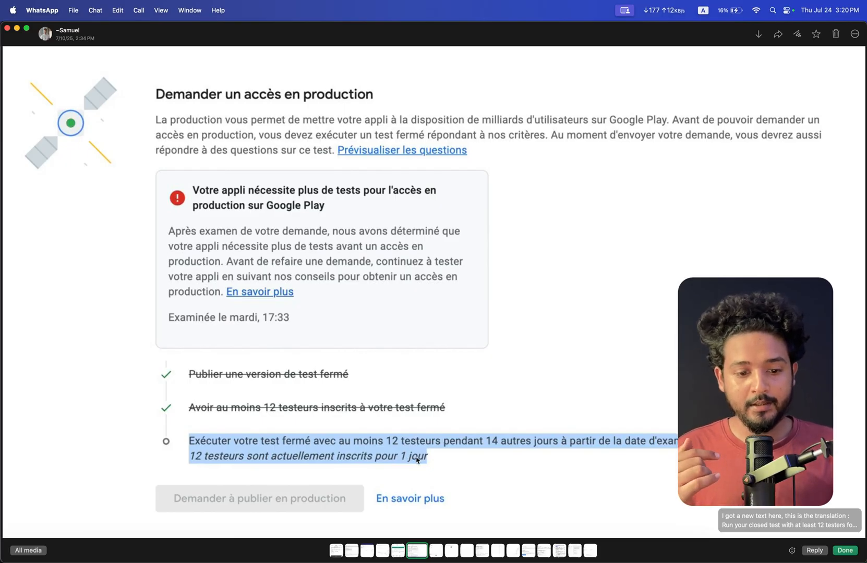
mouse_move(400, 468)
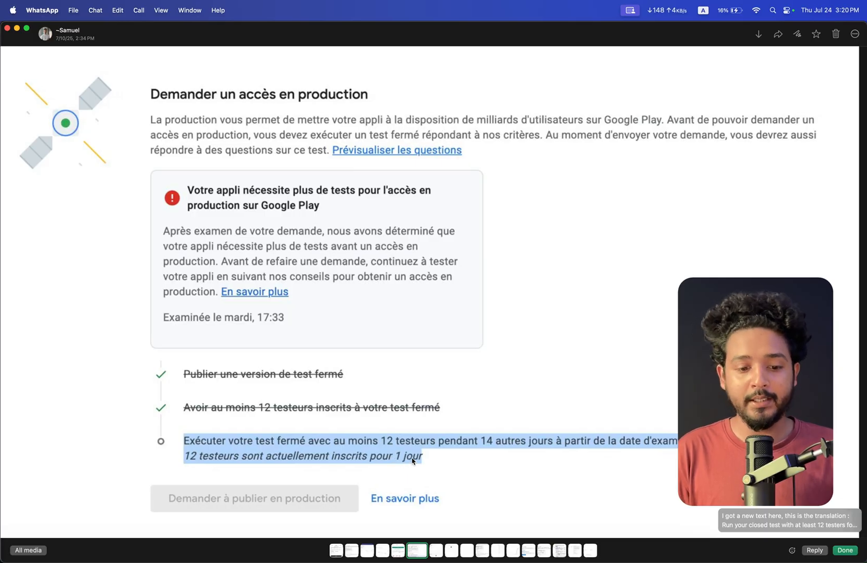
Step through the production access, Artia listing and 12-testers screenshots to the daily testers table for 7–9 July.
click(417, 550)
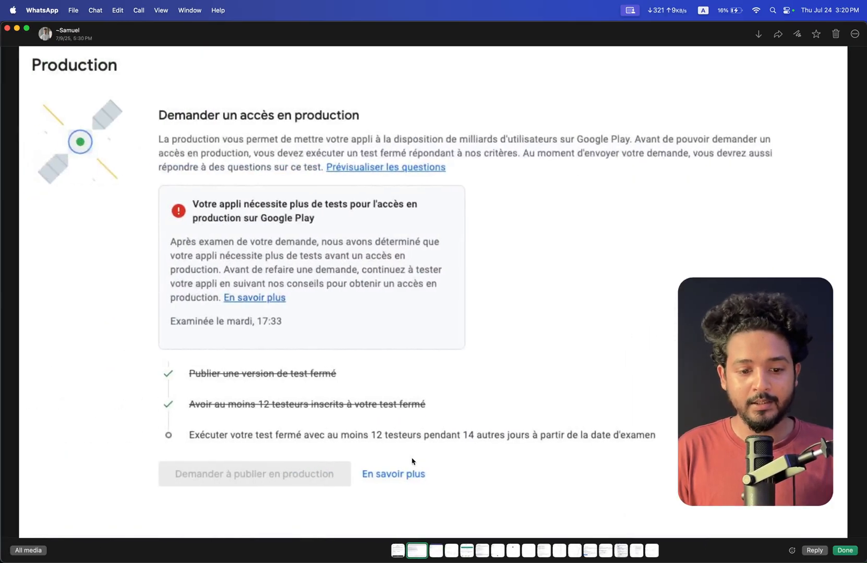
click(432, 551)
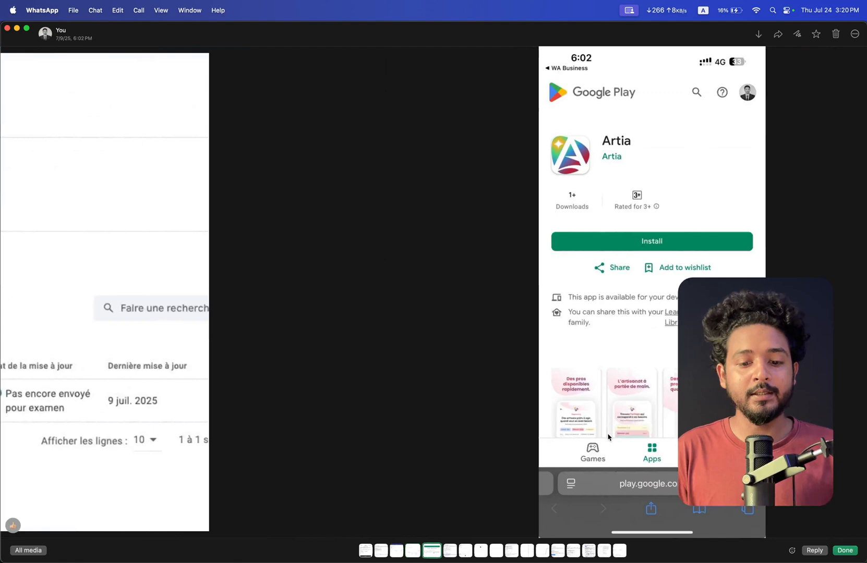
click(417, 551)
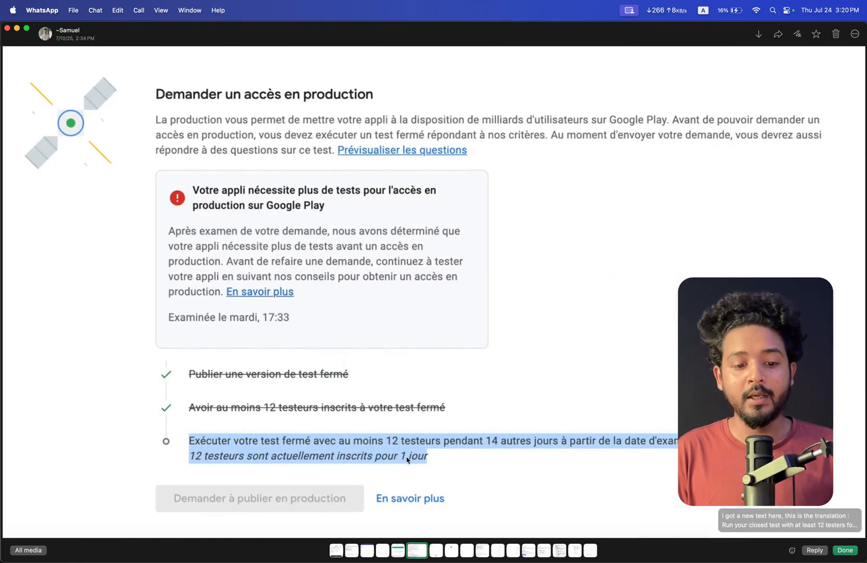
click(427, 550)
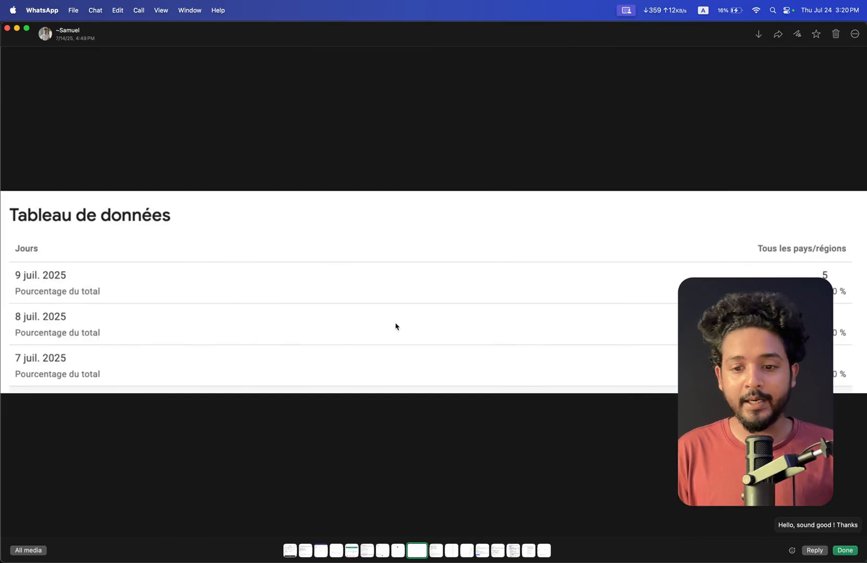
Move past the 11–20 July tester table to the Google Play rejection email about Artia's invalid Data safety form.
click(421, 551)
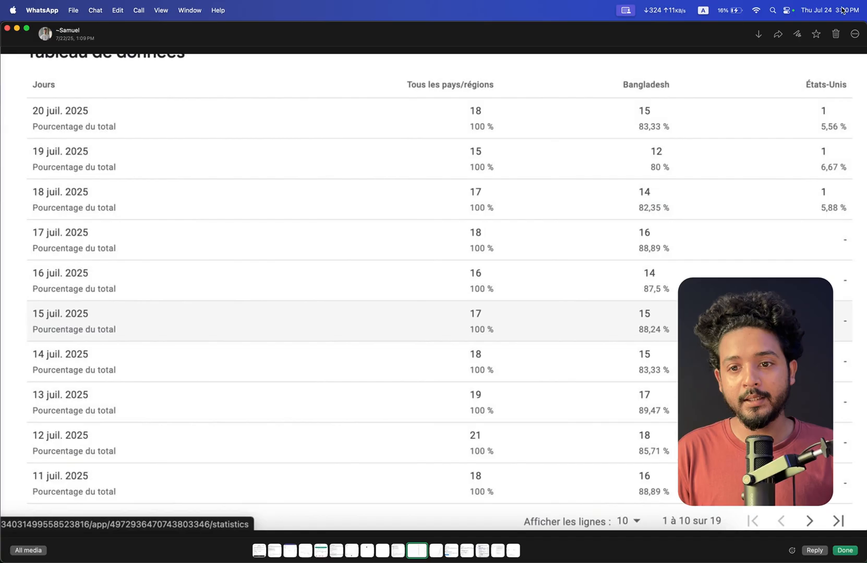
mouse_move(651, 527)
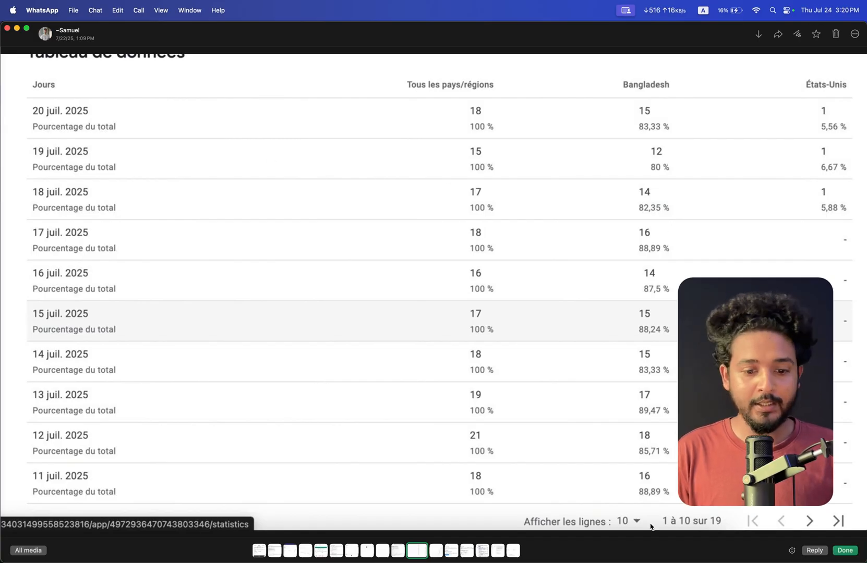
mouse_move(650, 119)
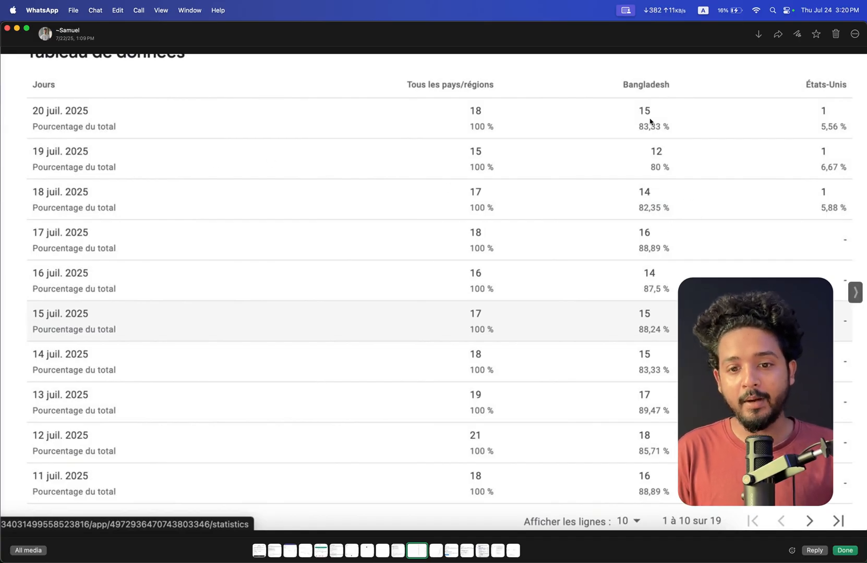
mouse_move(654, 138)
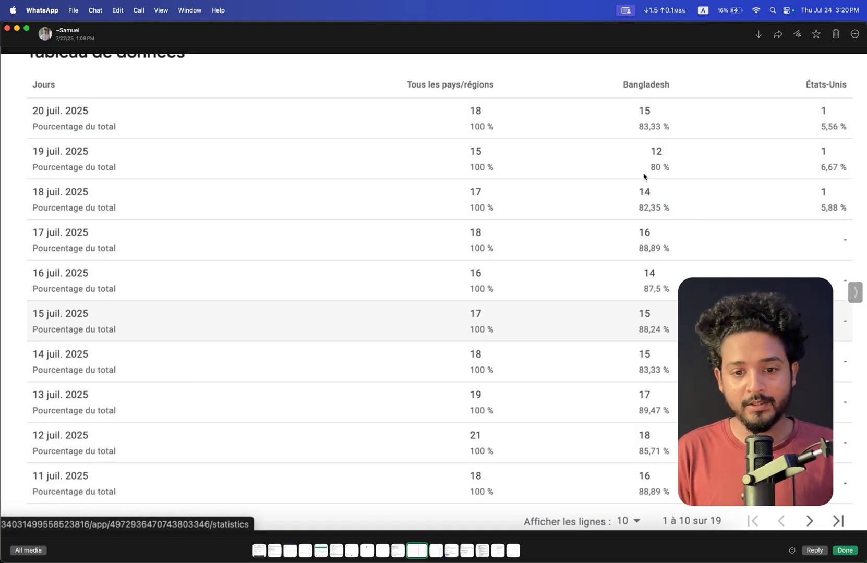
mouse_move(664, 454)
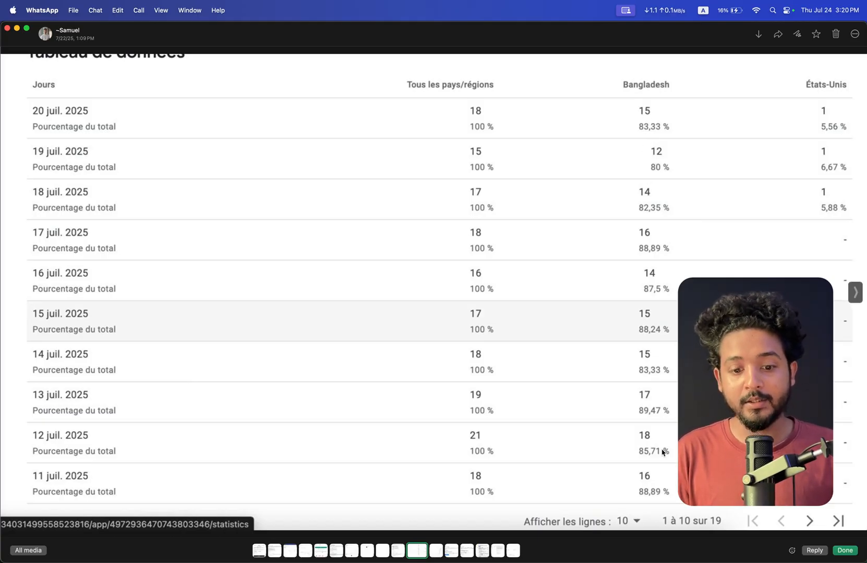
scroll(up, 3)
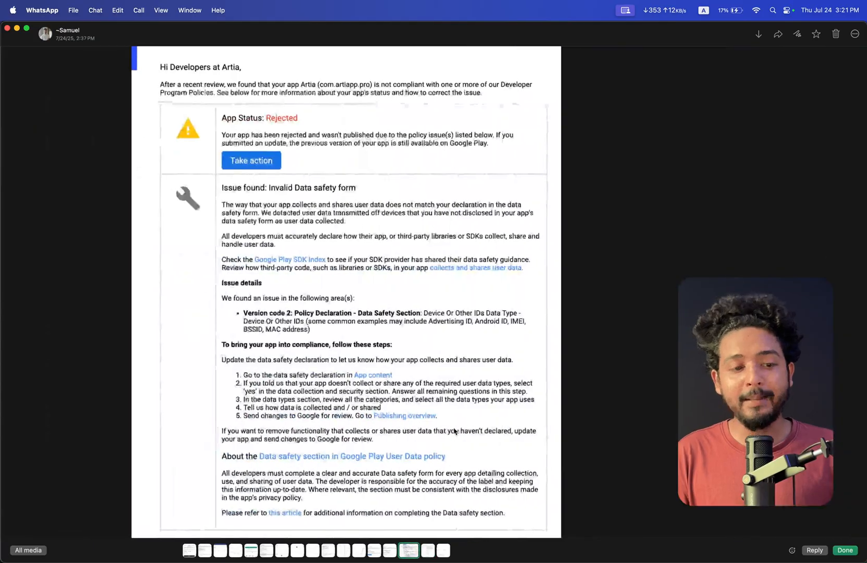
Leave the rejection email for the tester-count chart with Bangladesh and United States lines.
click(417, 551)
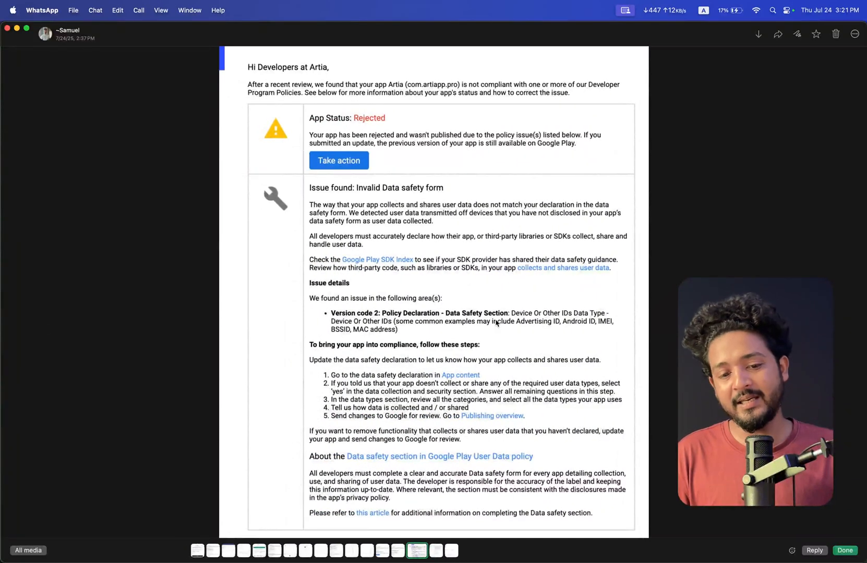
mouse_move(479, 297)
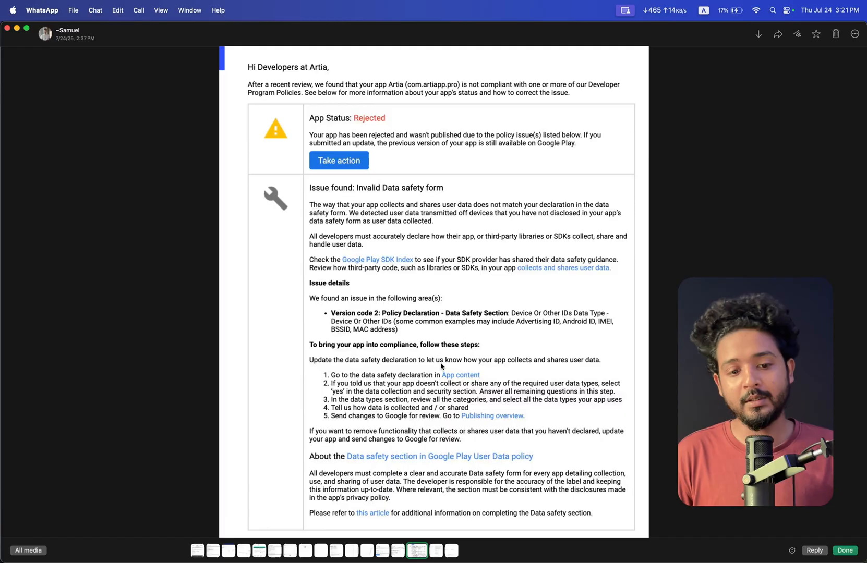
mouse_move(369, 191)
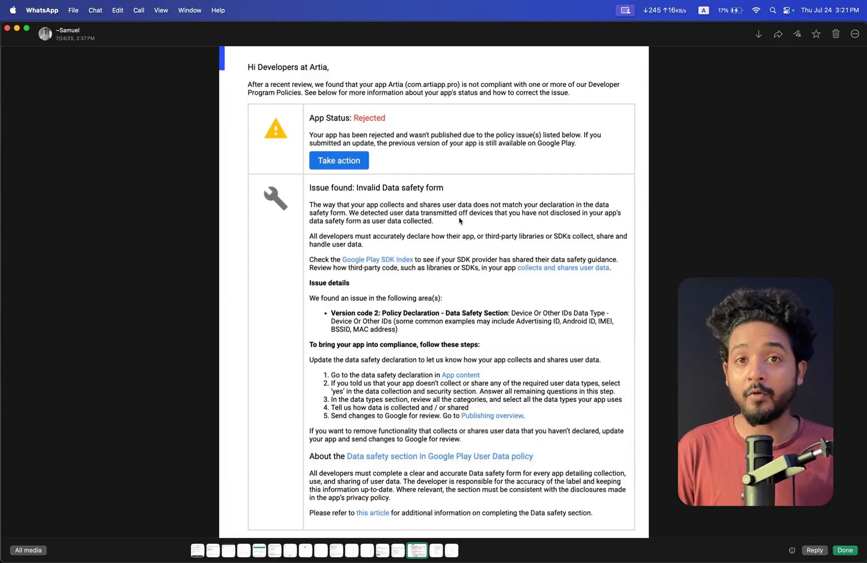
mouse_move(433, 276)
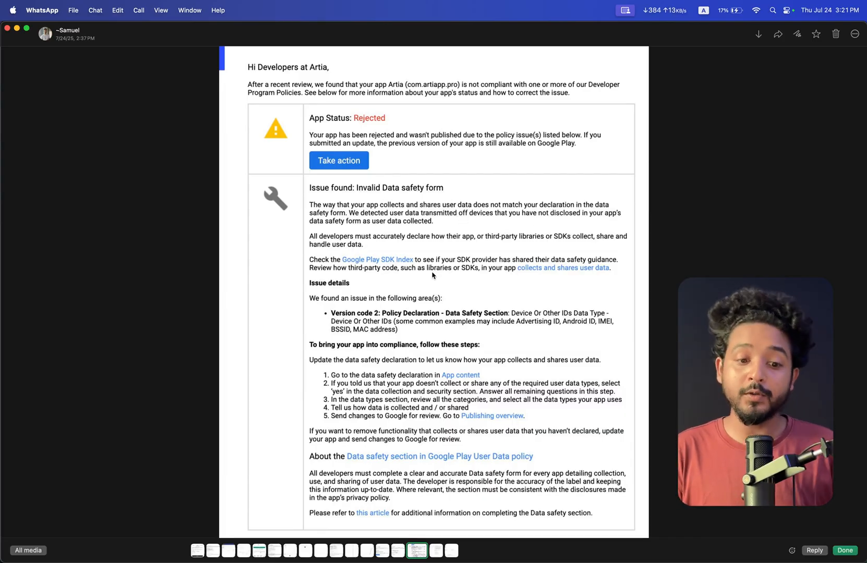
mouse_move(446, 326)
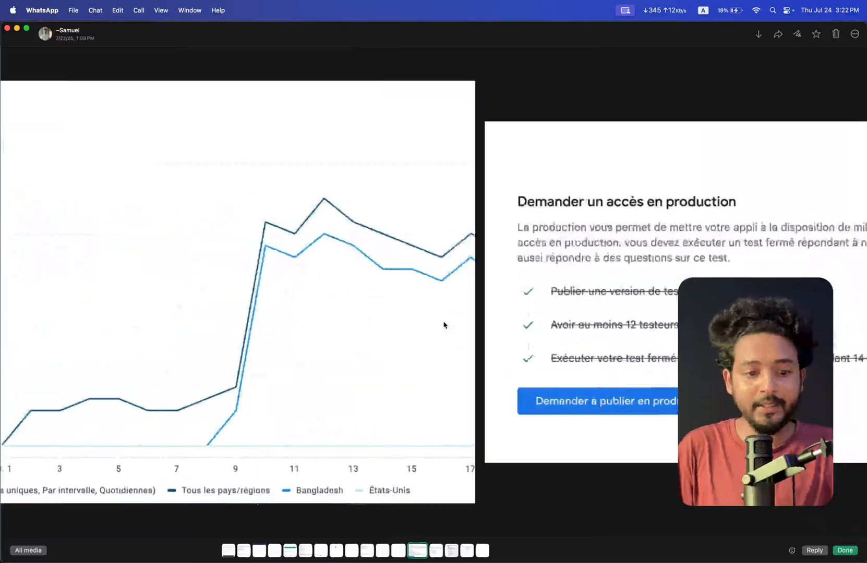
Scroll to the daily tester table for 11–20 July 2025 split by Bangladesh and United States.
scroll(down, 3)
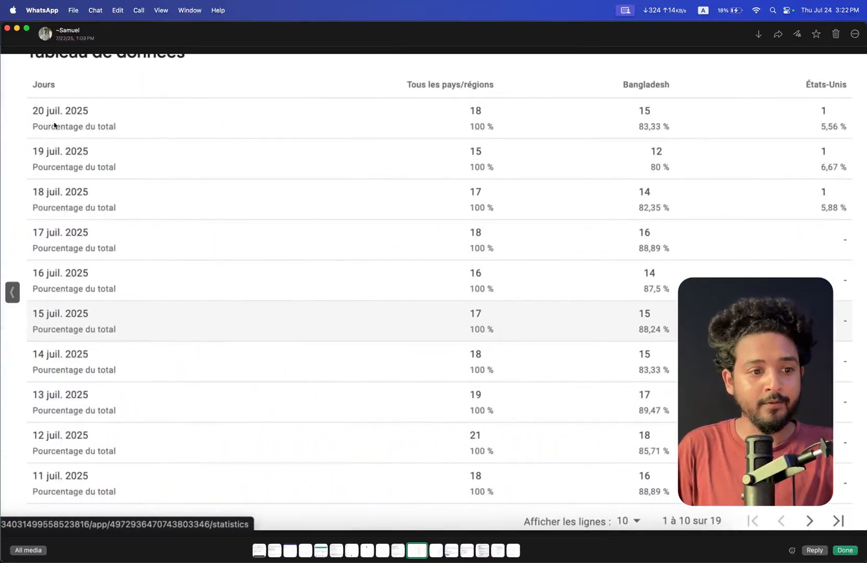
mouse_move(650, 113)
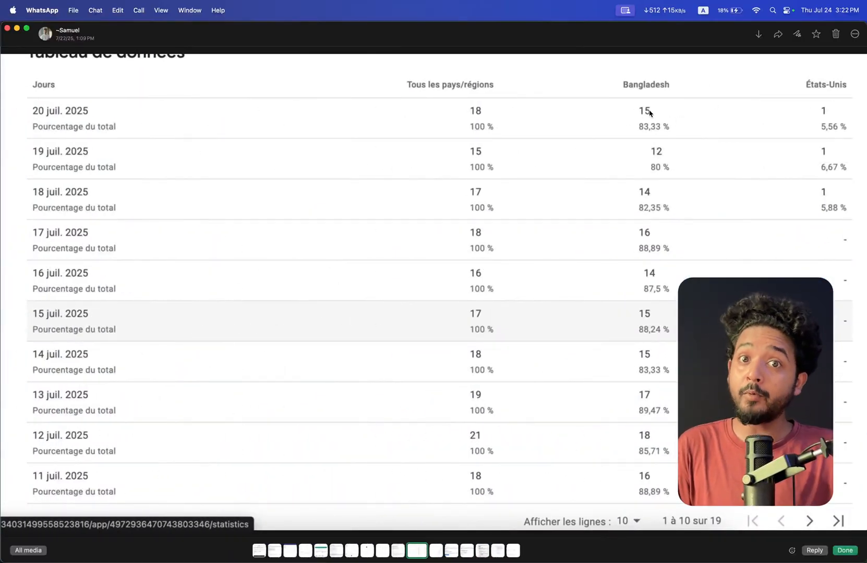
mouse_move(648, 159)
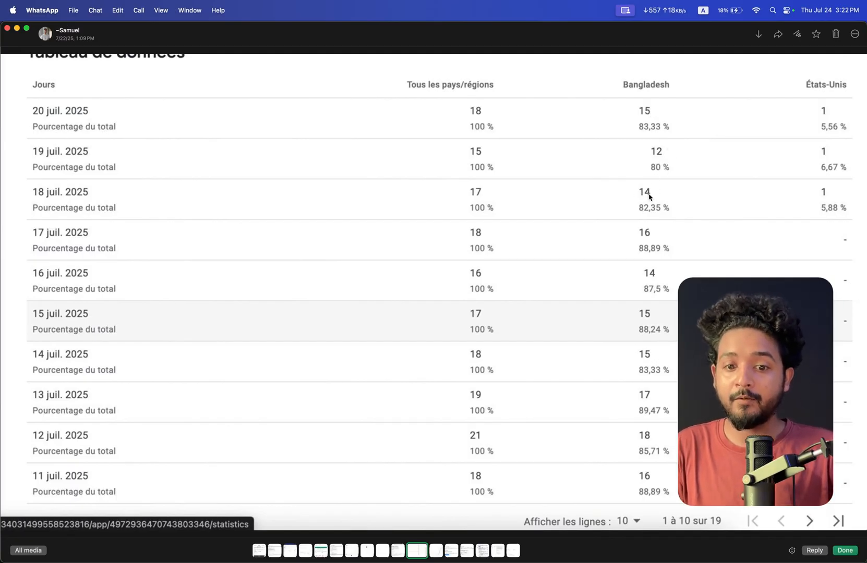
mouse_move(650, 252)
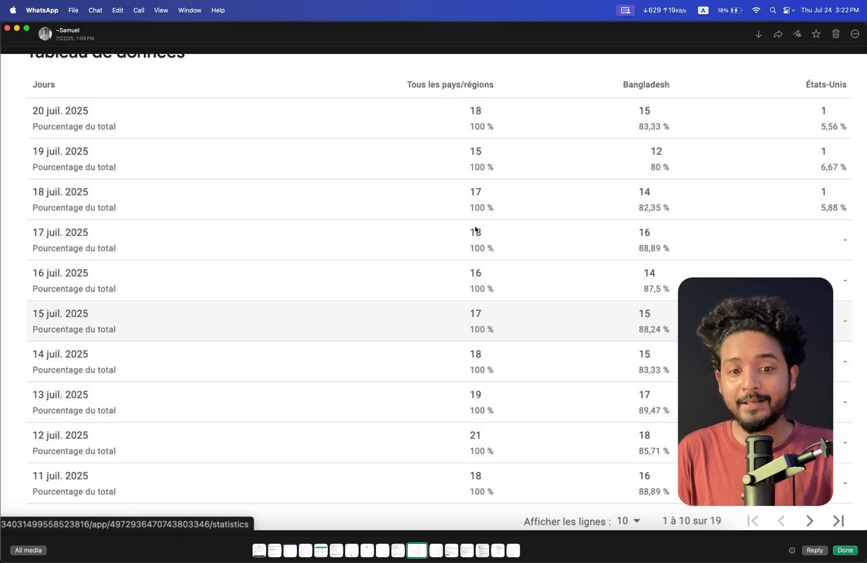
mouse_move(477, 324)
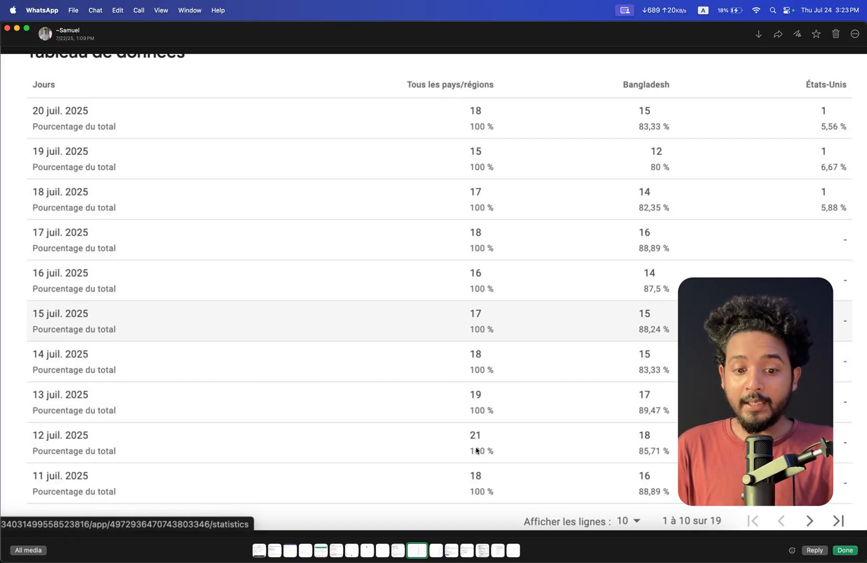
mouse_move(485, 442)
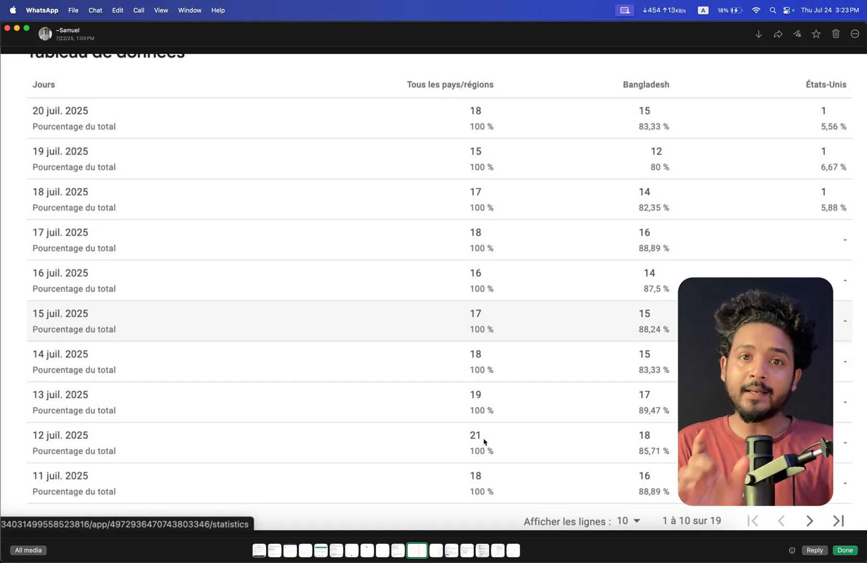